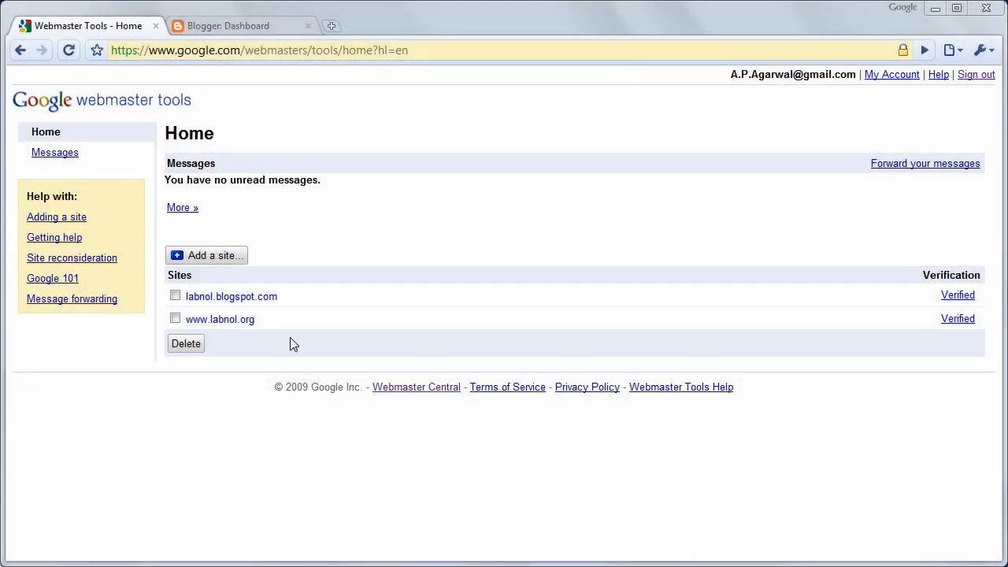
left_click(207, 255)
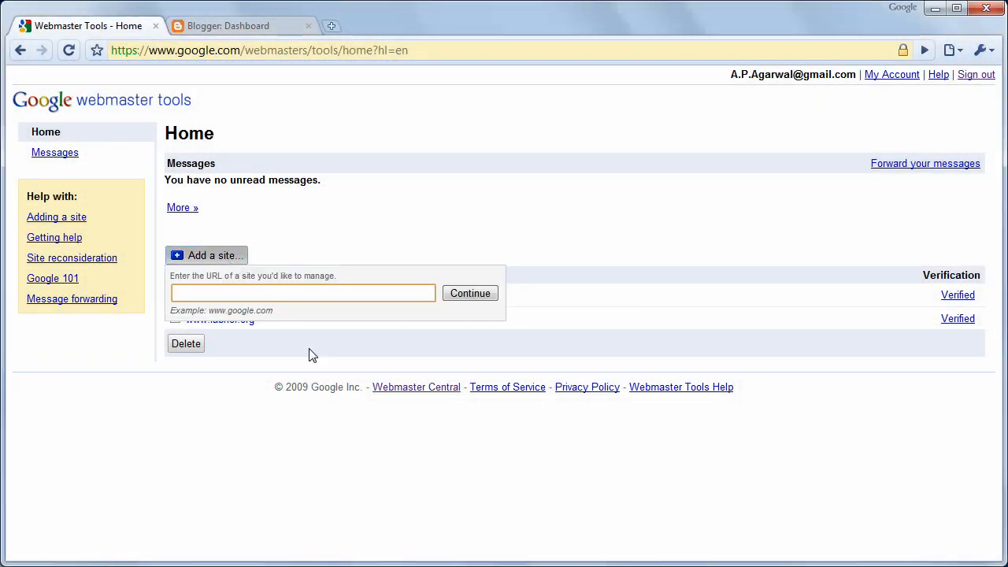
type("http://")
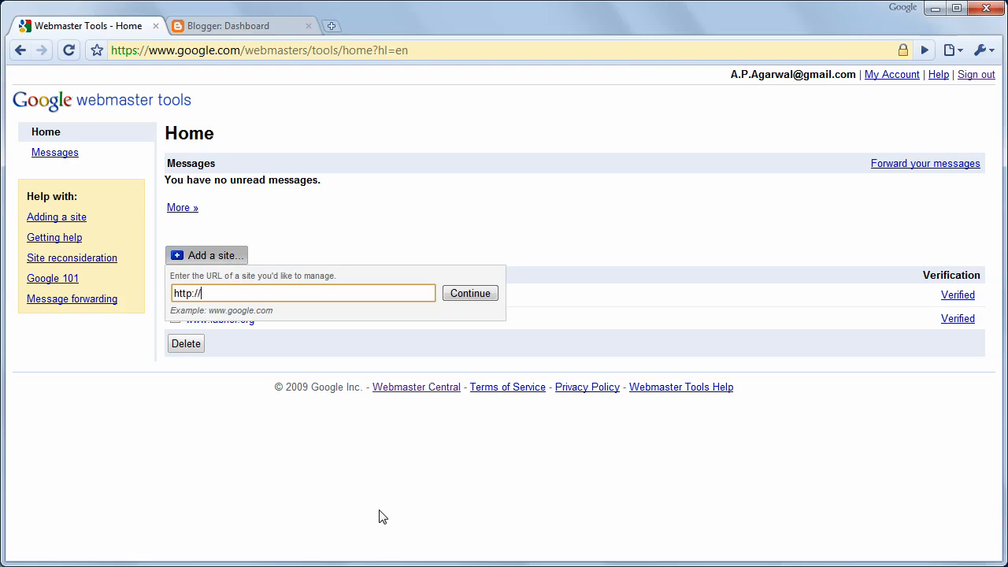
type("labnolblog.")
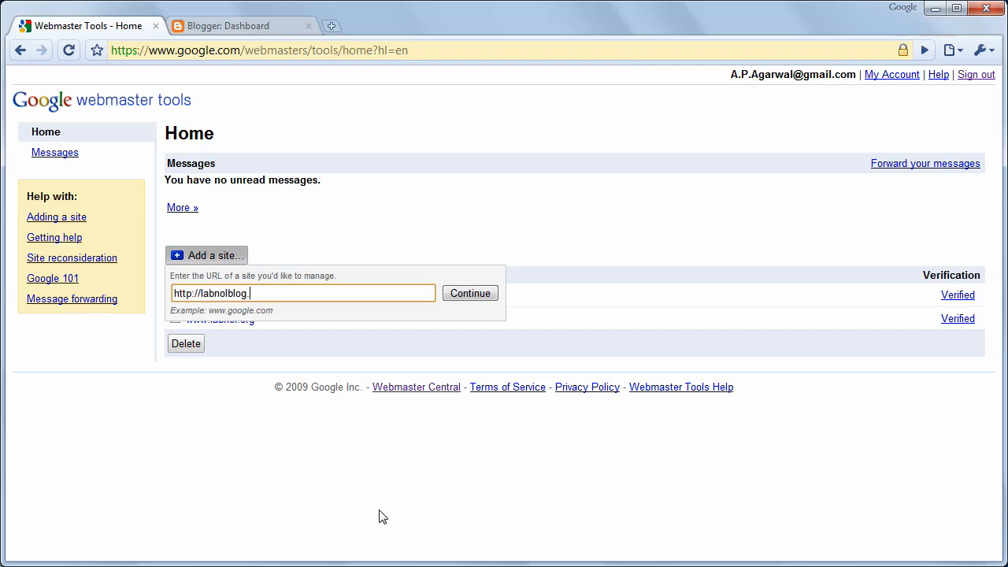
type("blogspot.com/")
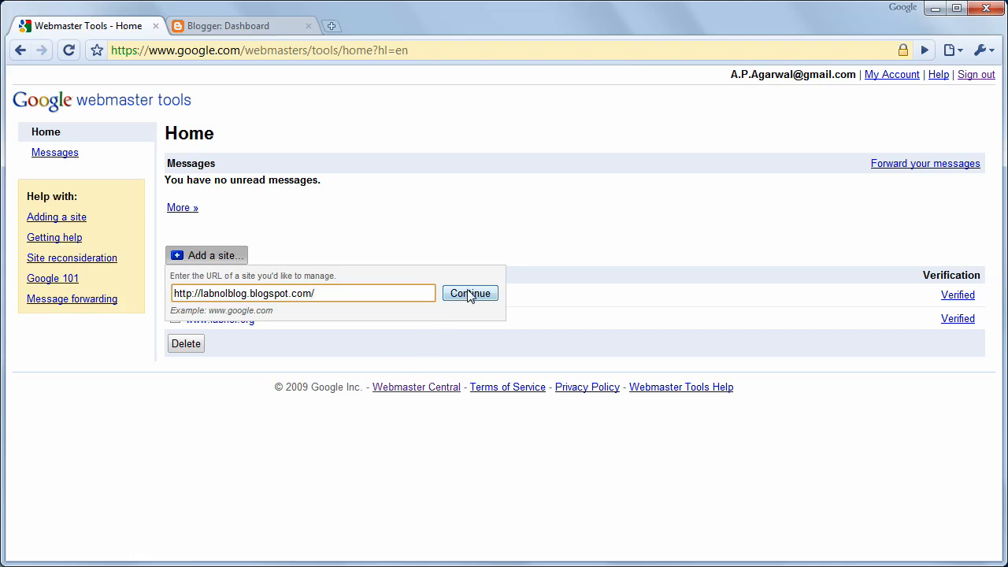
left_click(469, 293)
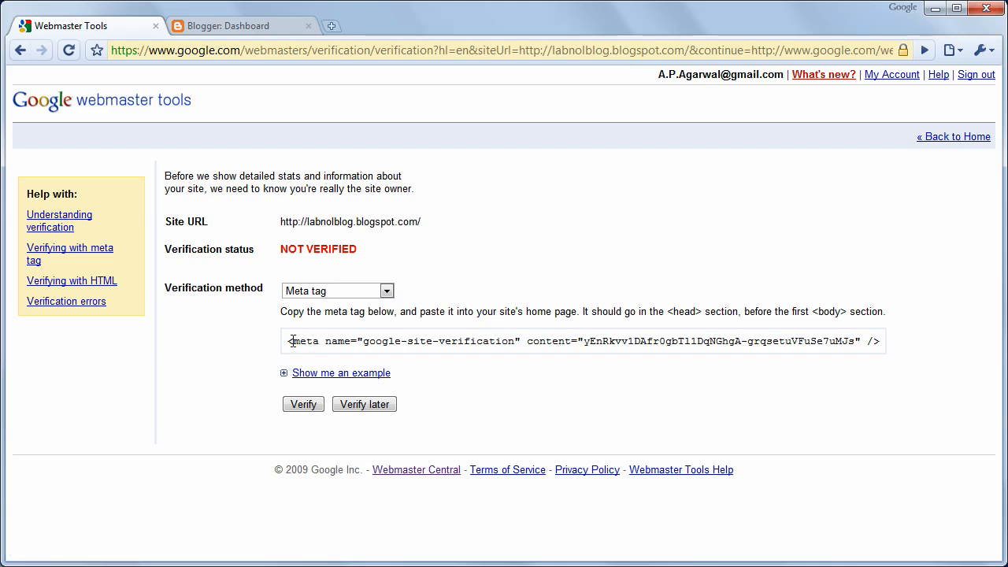
Copy the site verification meta tag and open My Blogspot Blog's layout in Blogger
triple_click(583, 341)
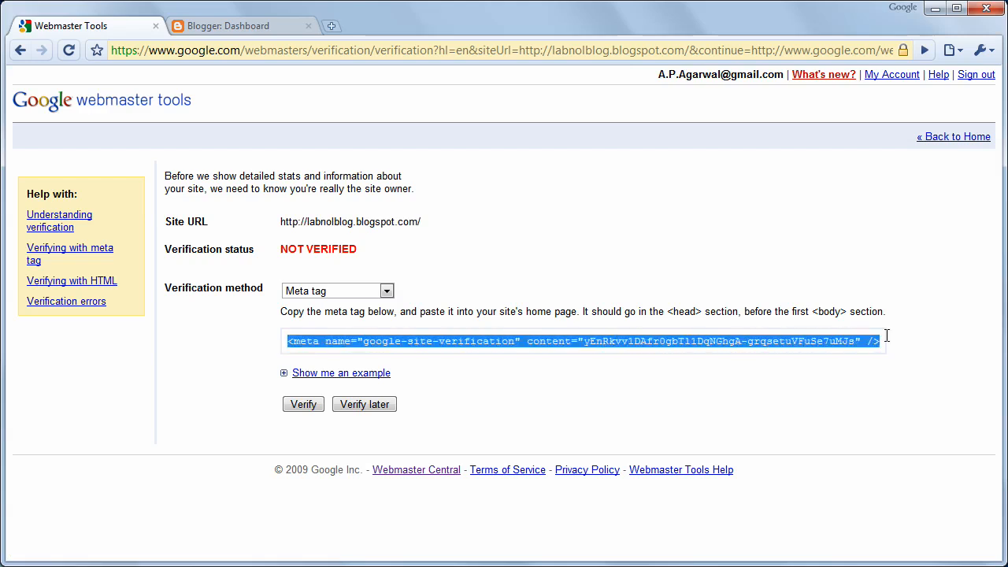
mouse_move(719, 282)
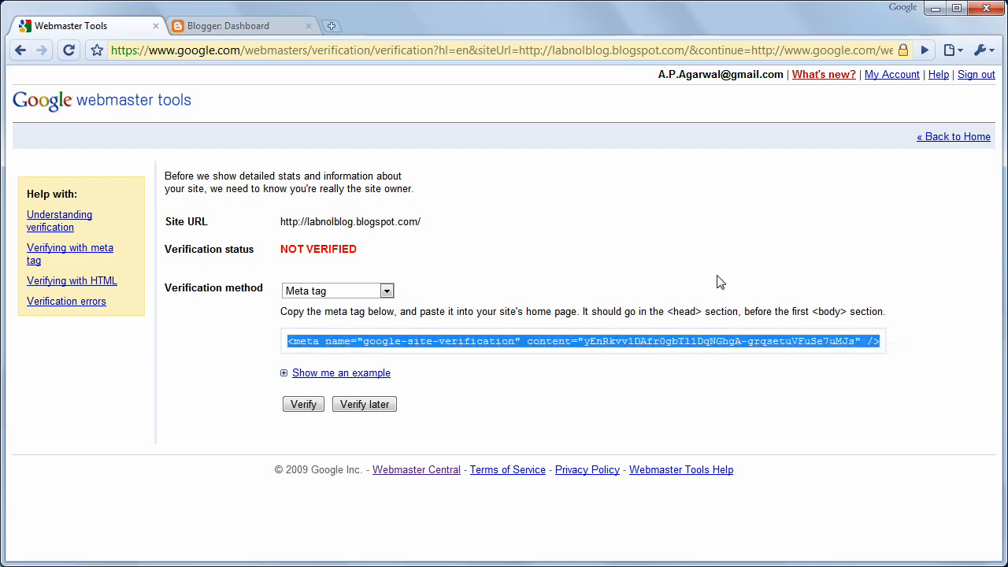
left_click(240, 25)
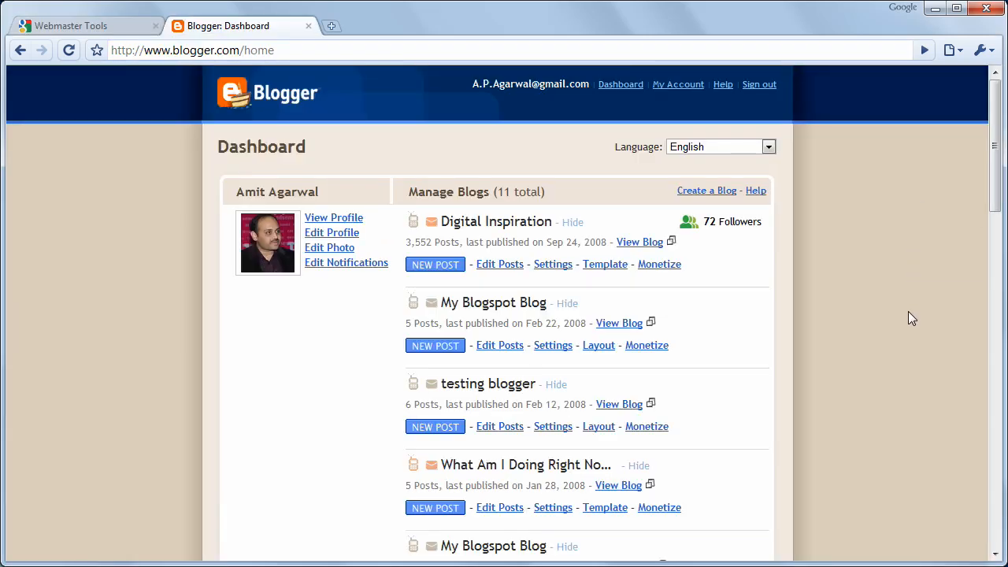
mouse_move(666, 370)
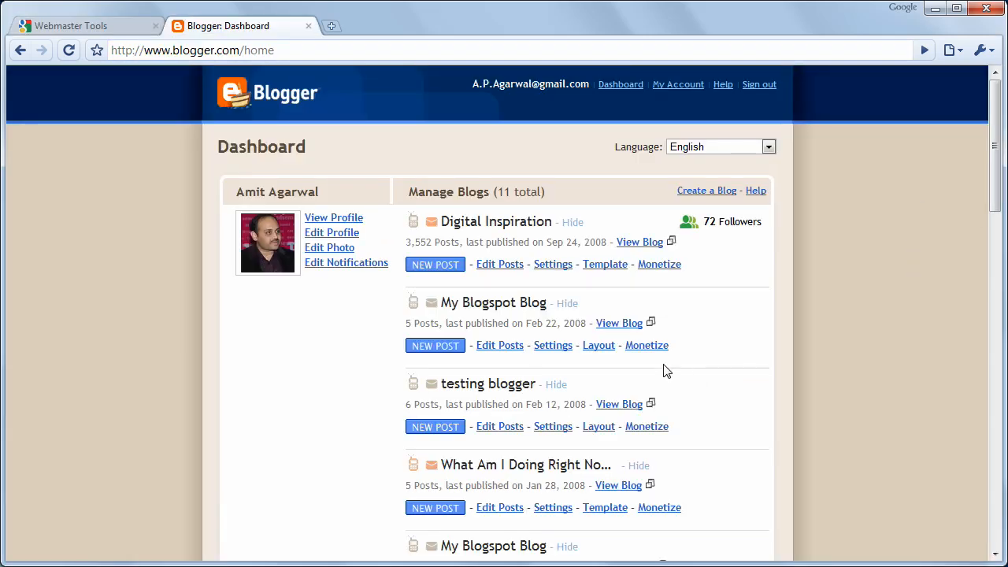
left_click(599, 345)
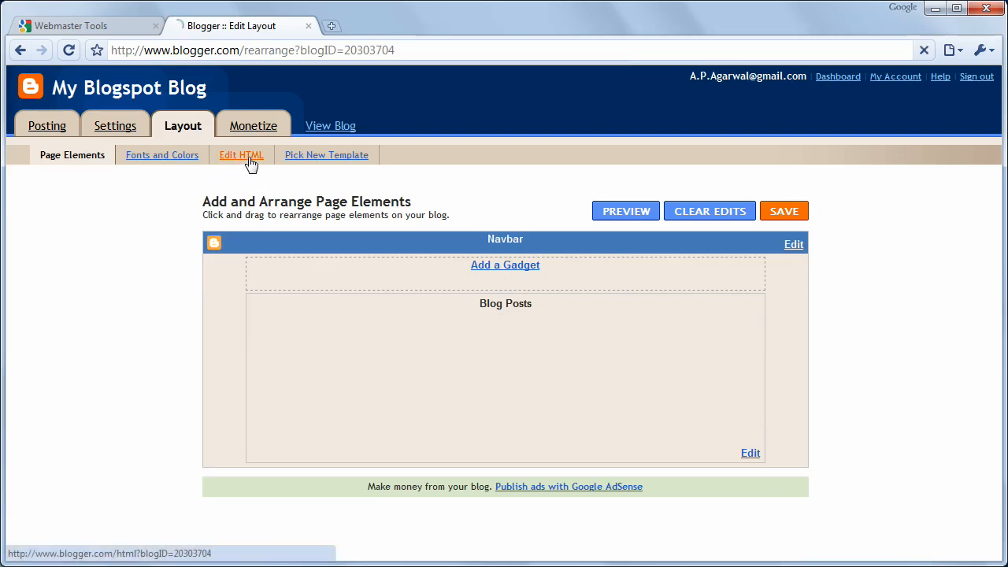
Paste the google-site-verification meta tag into the template head, save, and verify ownership
left_click(241, 154)
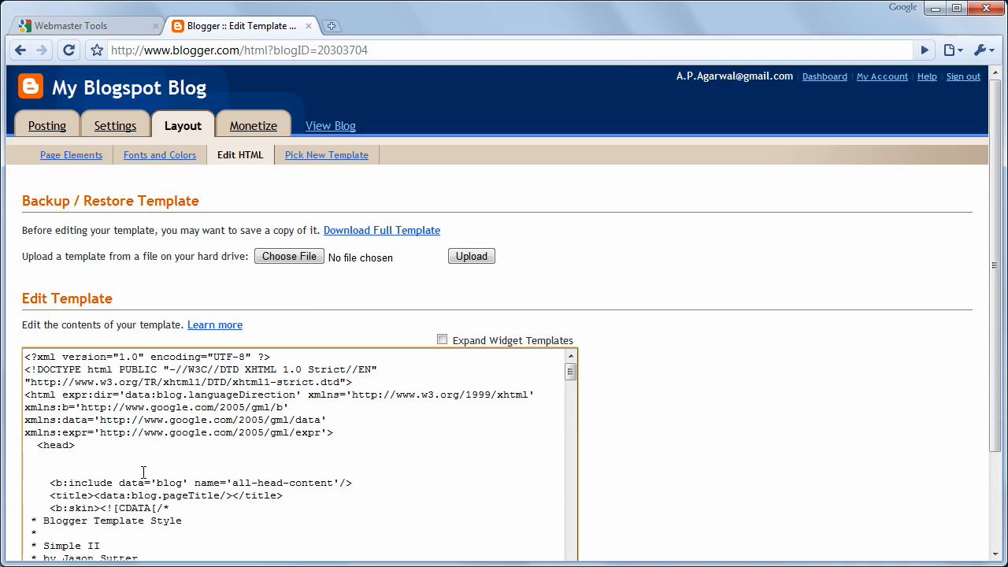
type("<meta name=\"google-site-verification\" content=\"yEnRkvv1DAfr0gbTl1DqNGhgA-grqsetuVFuSe7uMJs\" />")
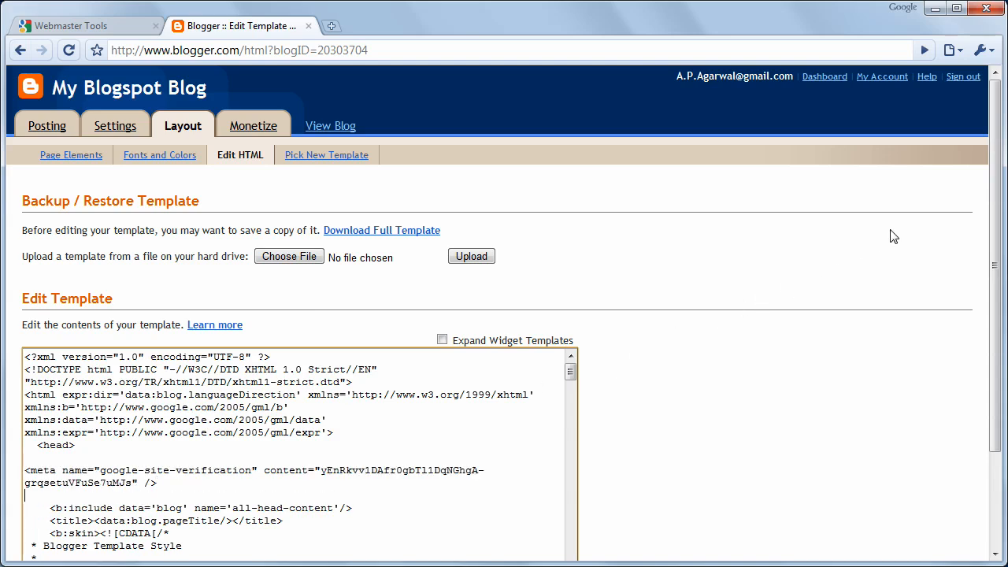
scroll("down", 3)
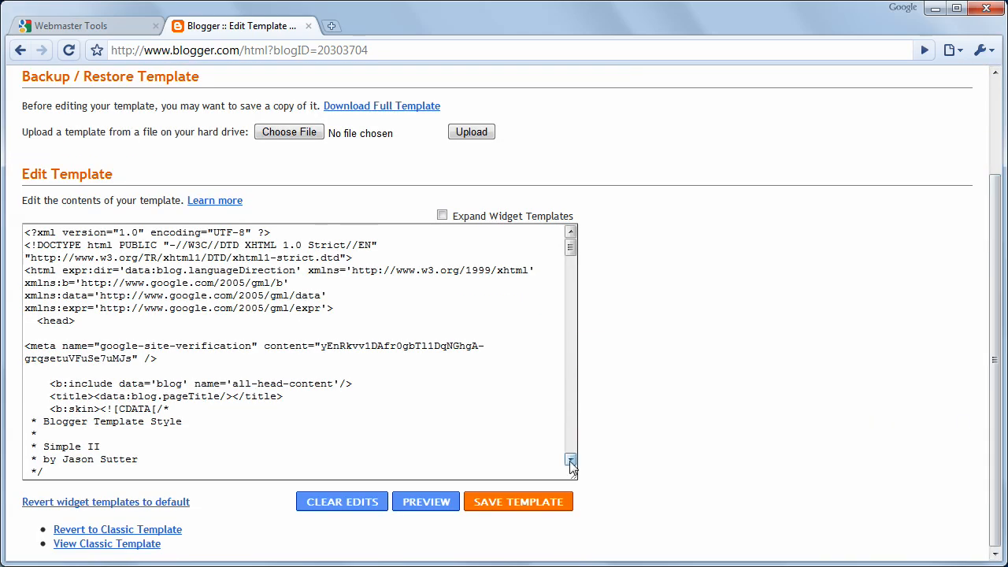
left_click(517, 502)
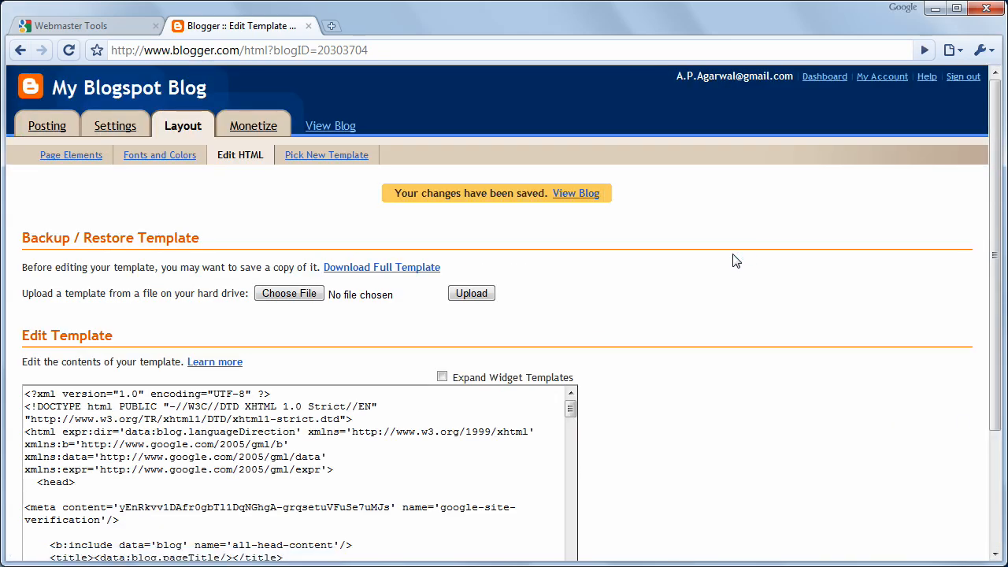
left_click(87, 25)
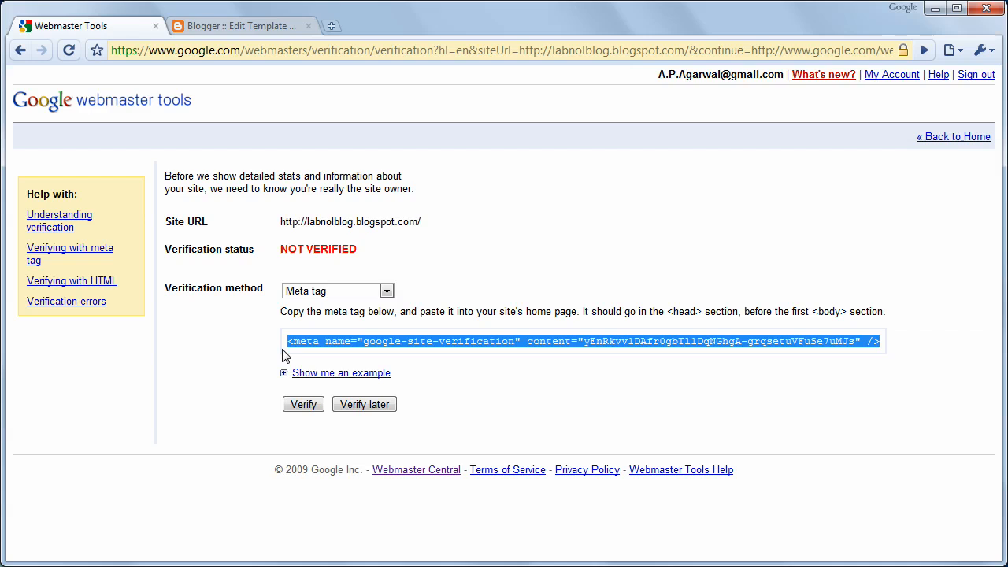
left_click(303, 404)
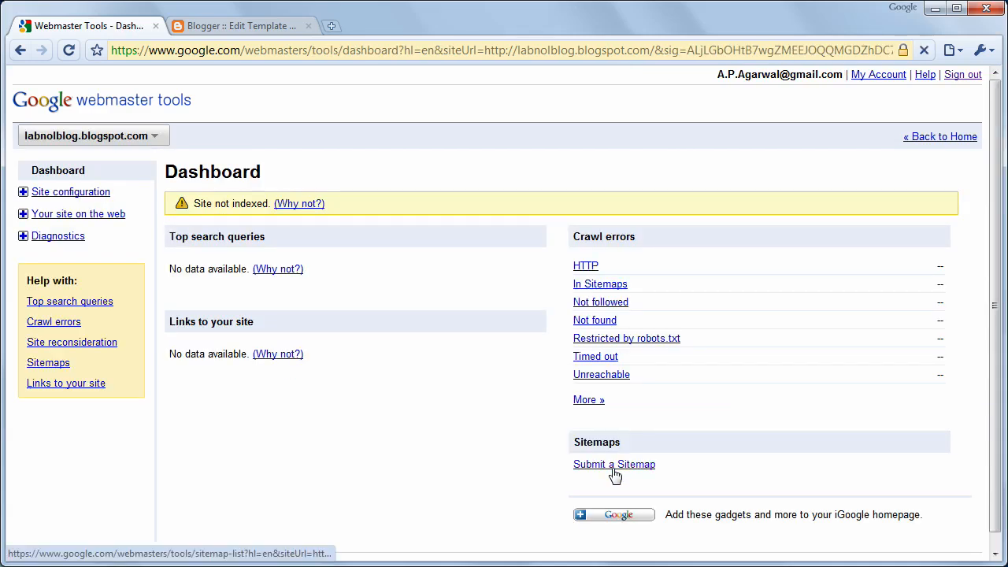
Submit atom.xml?redirect=false from the sitemaps page and refresh the sitemap list
left_click(614, 464)
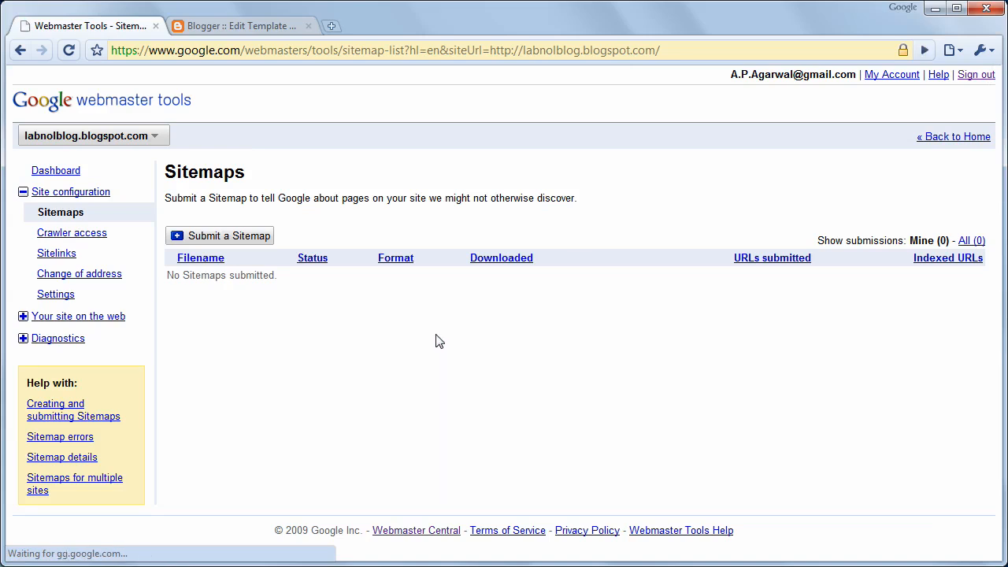
left_click(220, 236)
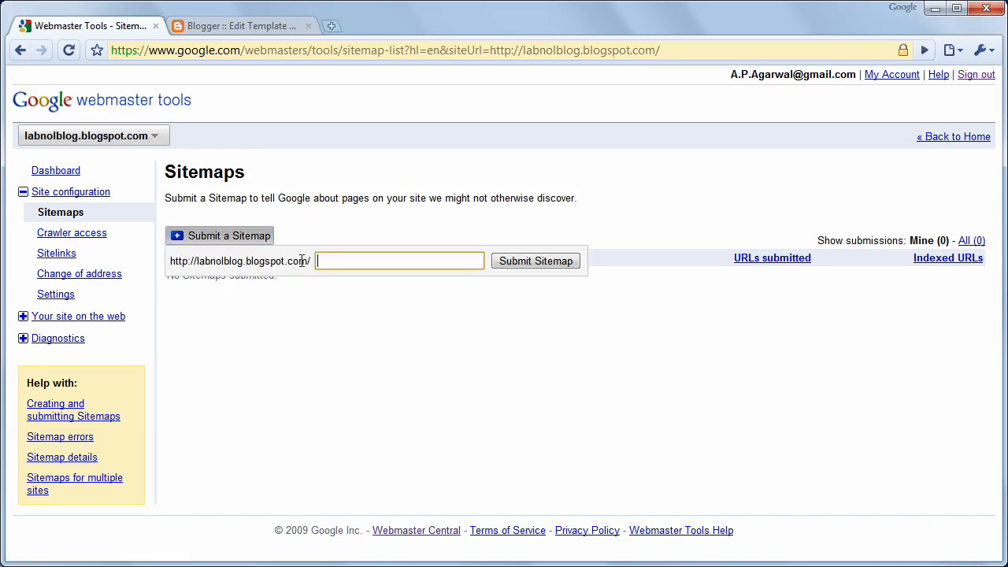
type("atom")
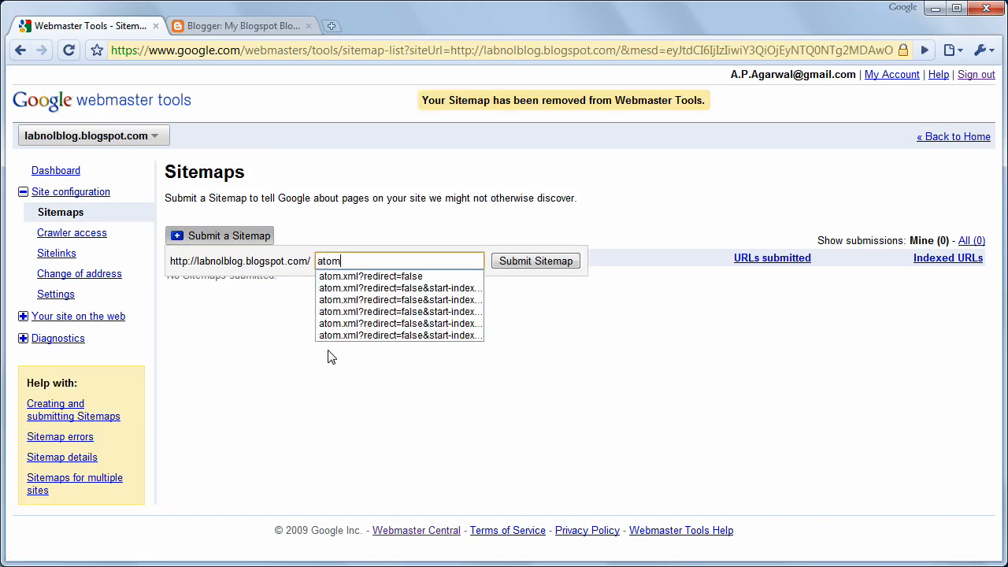
left_click(371, 276)
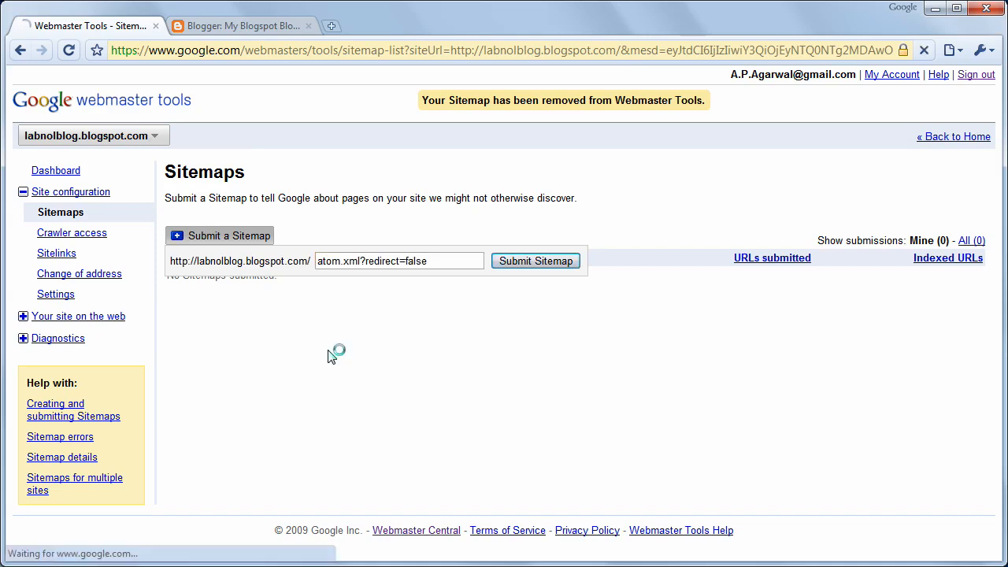
left_click(535, 261)
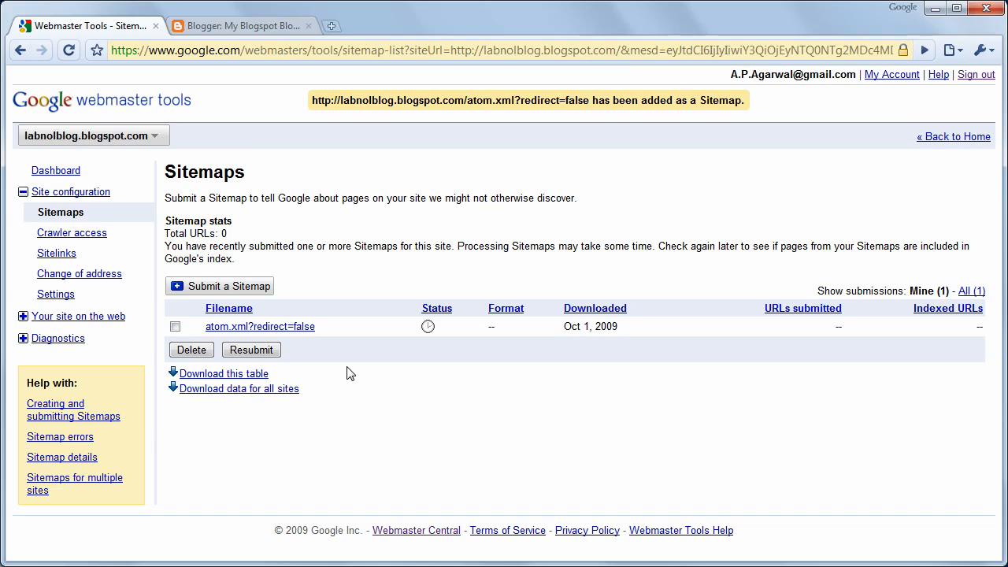
left_click(69, 50)
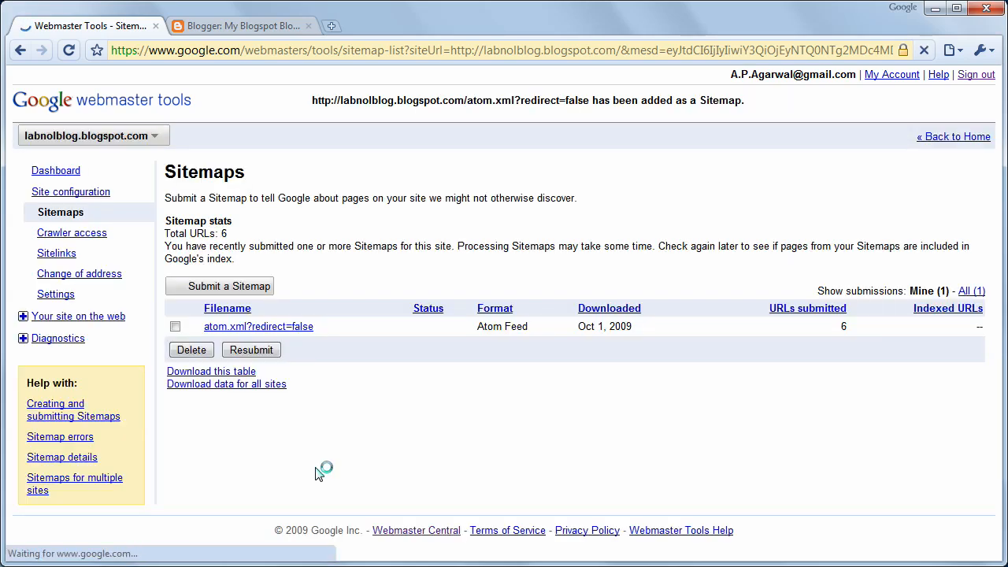